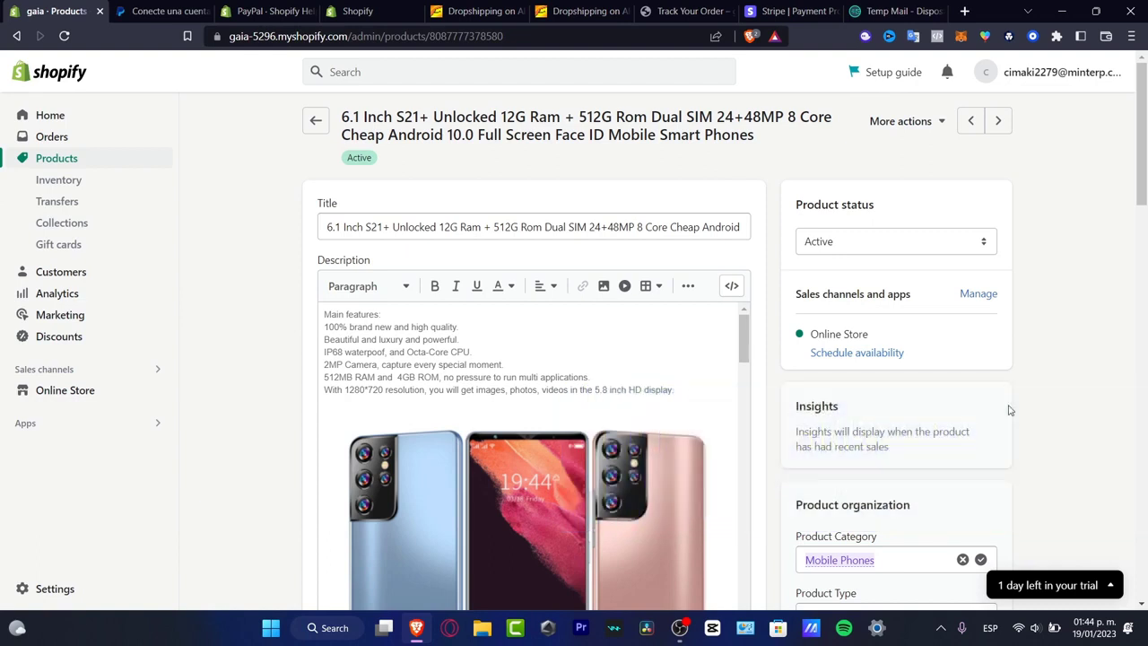
{"action": "mouse_move", "coordinate": [1072, 585]}
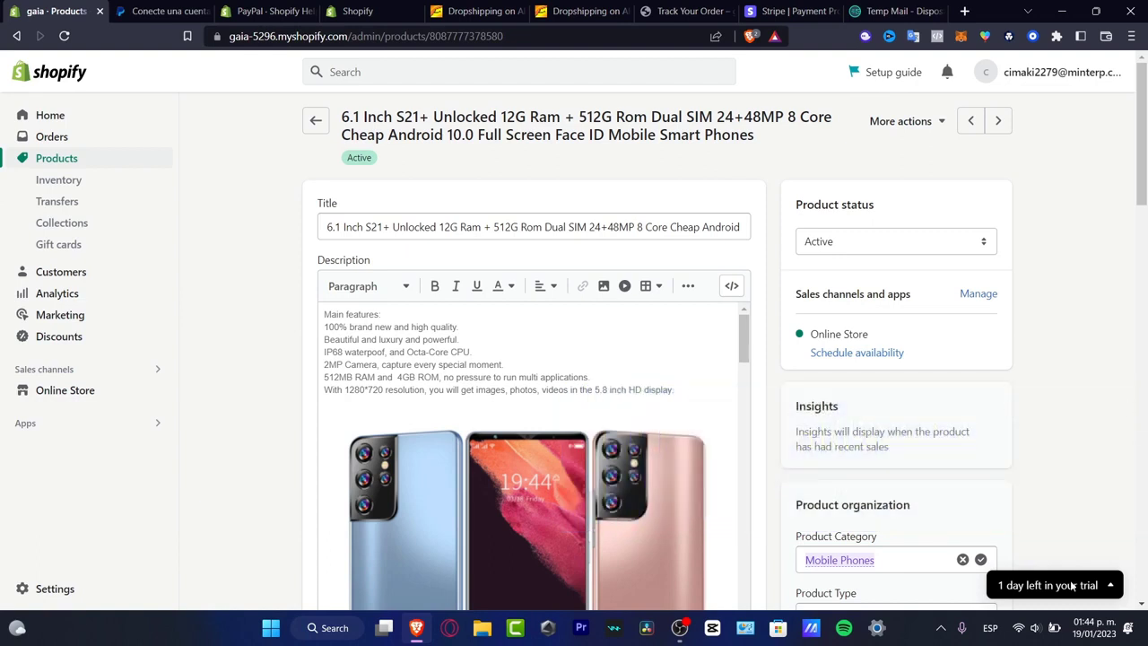
Go from the phone product page to the Online Store themes page, which shows Dawn as current
{"action": "left_click", "coordinate": [50, 115]}
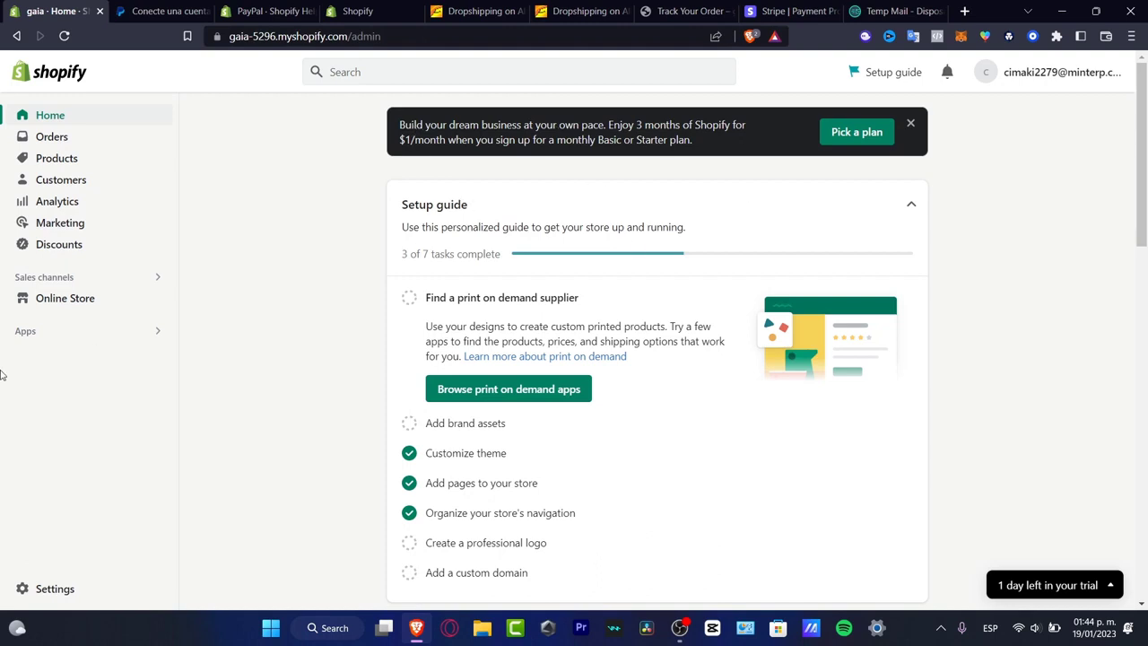
{"action": "left_click", "coordinate": [65, 298]}
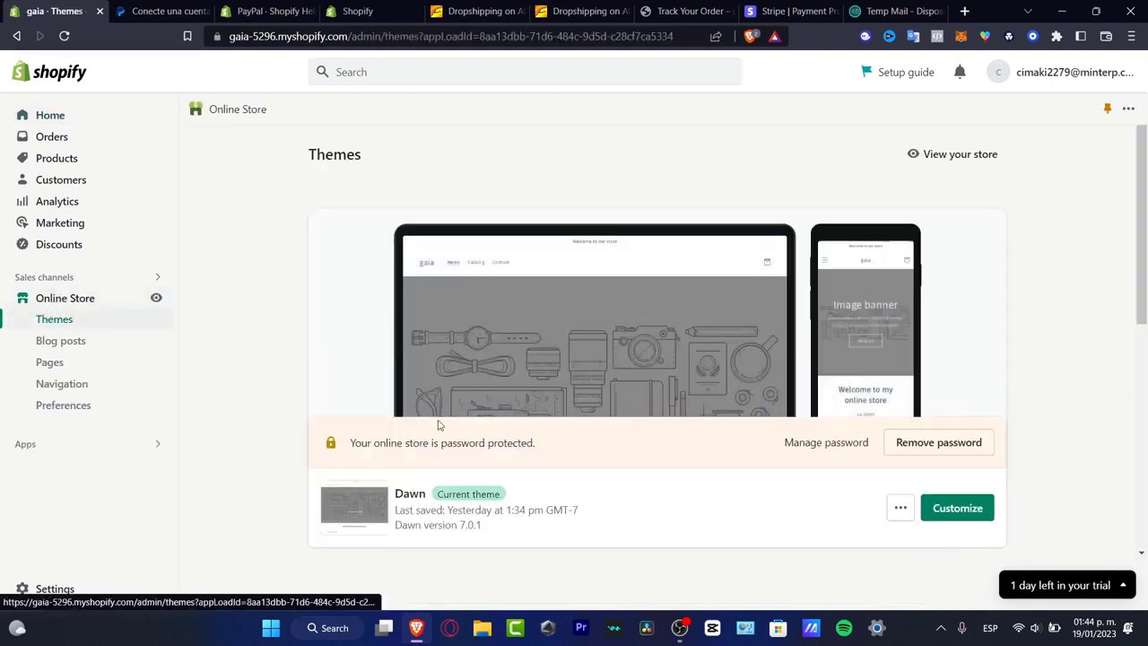
Open the gaia storefront's Dawn home page in a new tab via 'View your store'
{"action": "left_click", "coordinate": [938, 441]}
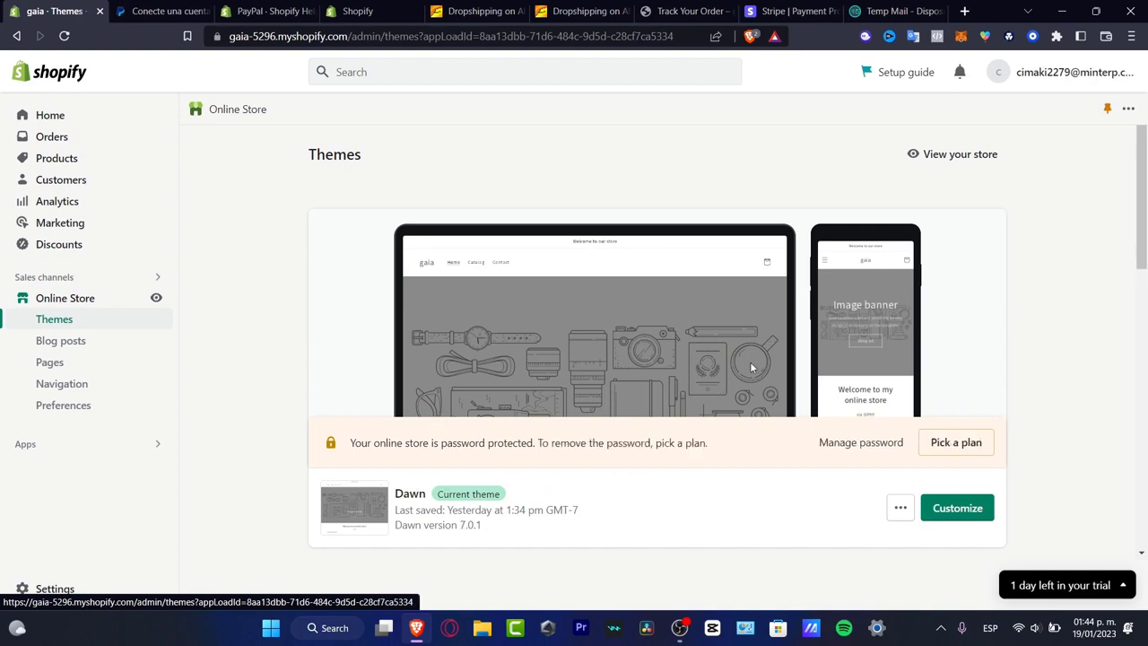
{"action": "mouse_move", "coordinate": [686, 499]}
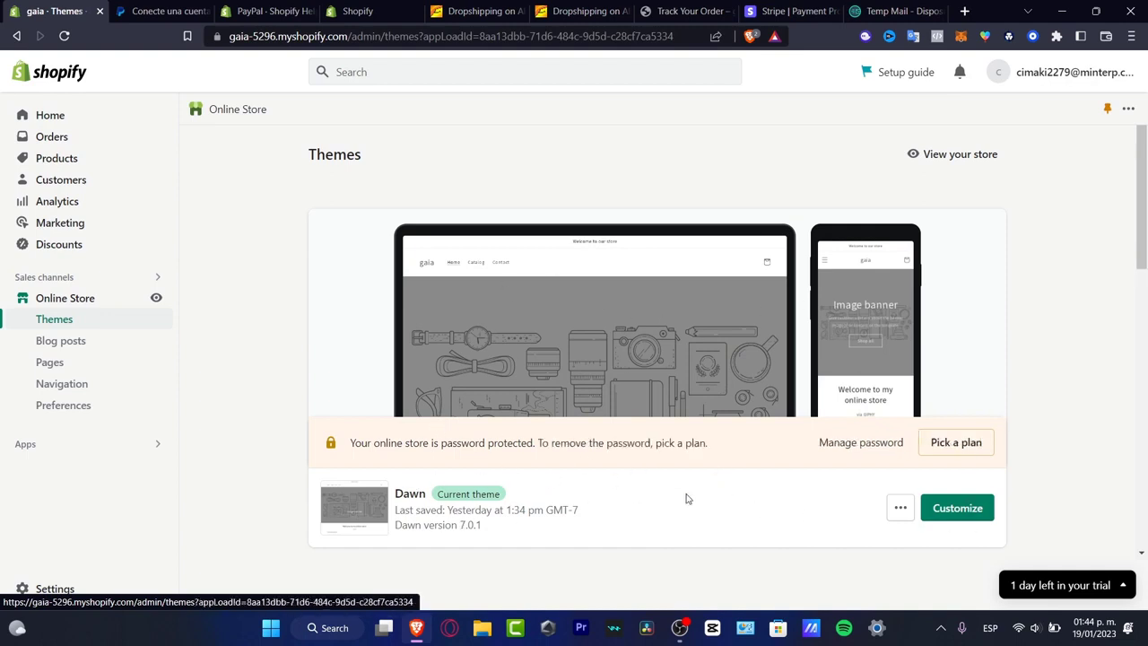
{"action": "mouse_move", "coordinate": [514, 460]}
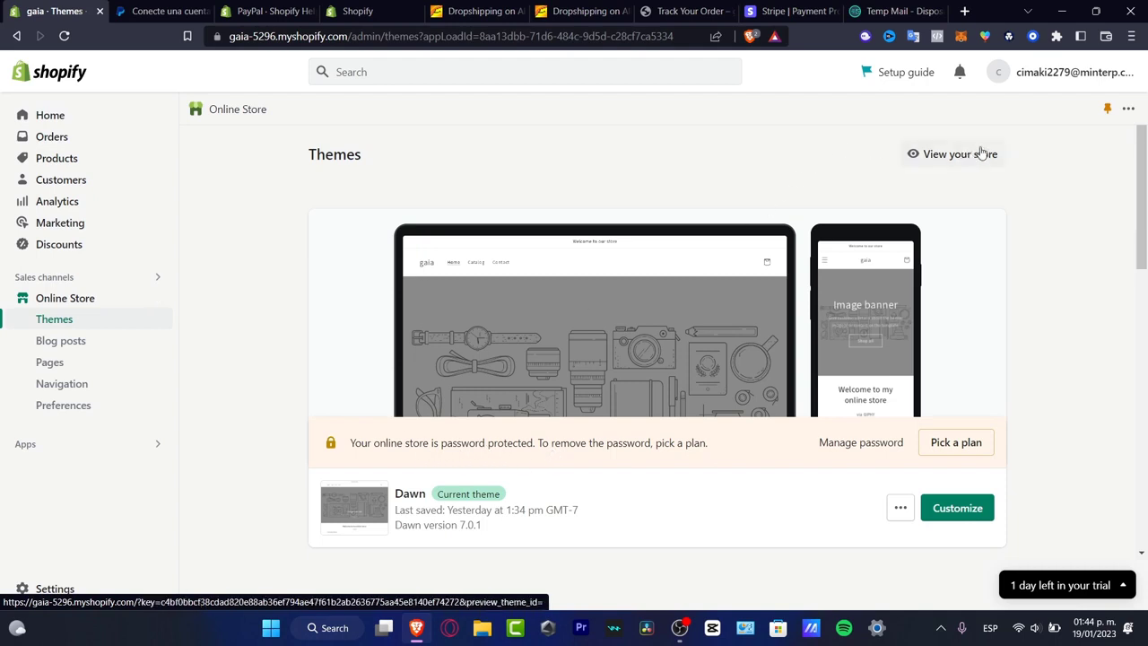
{"action": "left_click", "coordinate": [955, 153]}
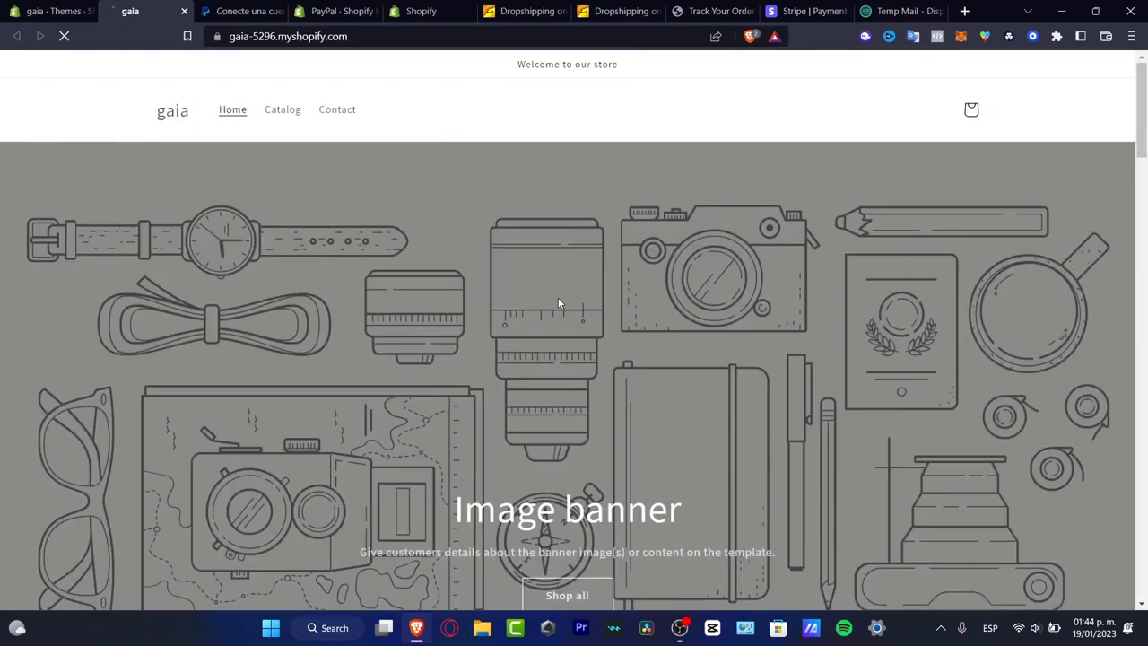
Visit gaia-5296.myshopify.com in a private window to check its Opening soon password page
{"action": "left_click", "coordinate": [287, 36]}
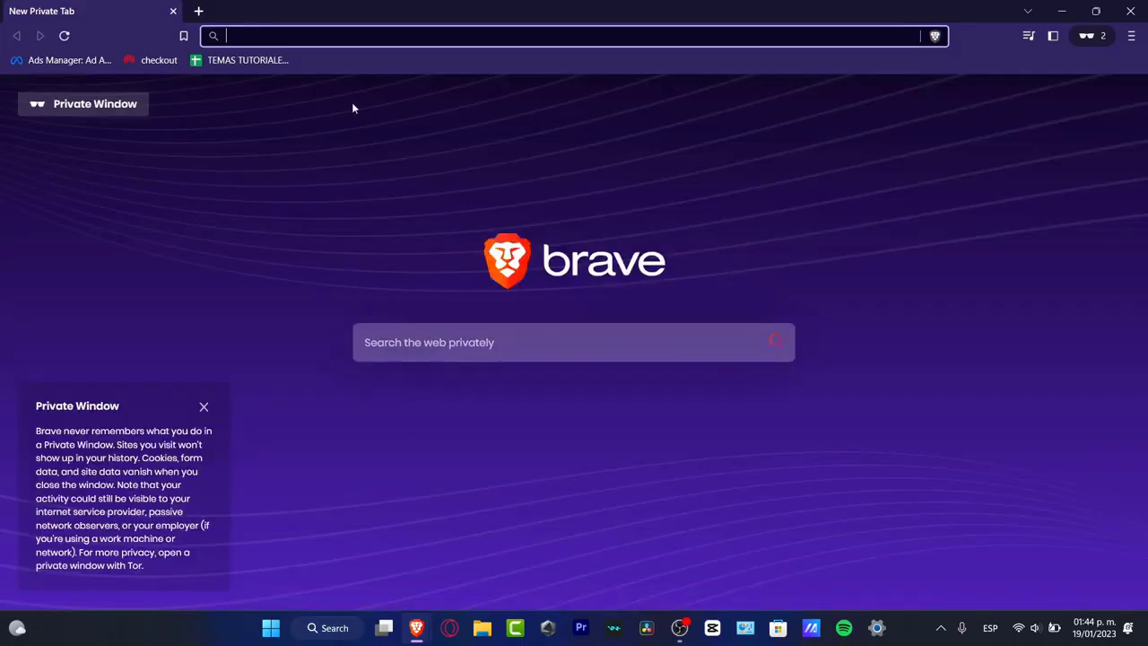
{"action": "type", "text": "gaia-5296.myshopify.com/password"}
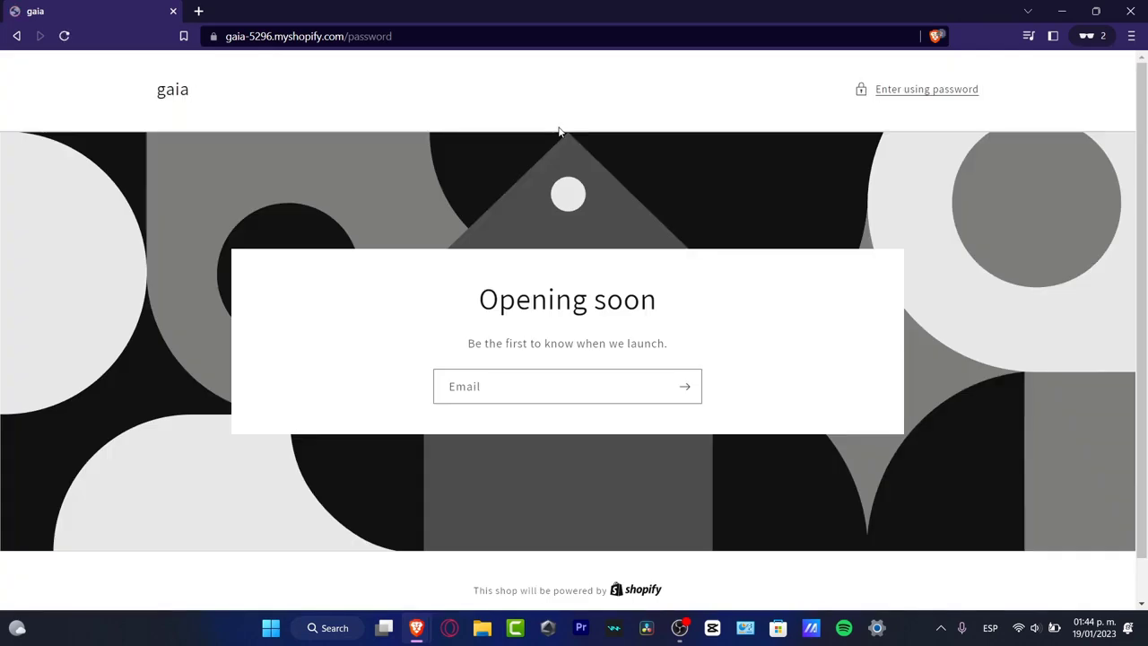
{"action": "mouse_move", "coordinate": [926, 89]}
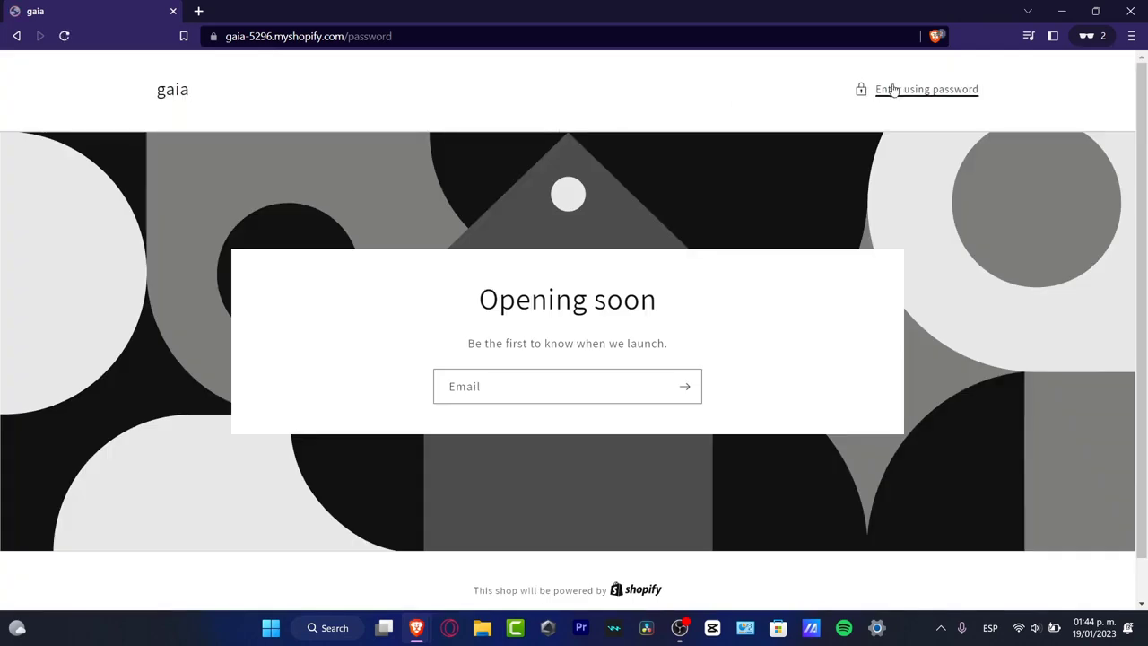
{"action": "mouse_move", "coordinate": [892, 98]}
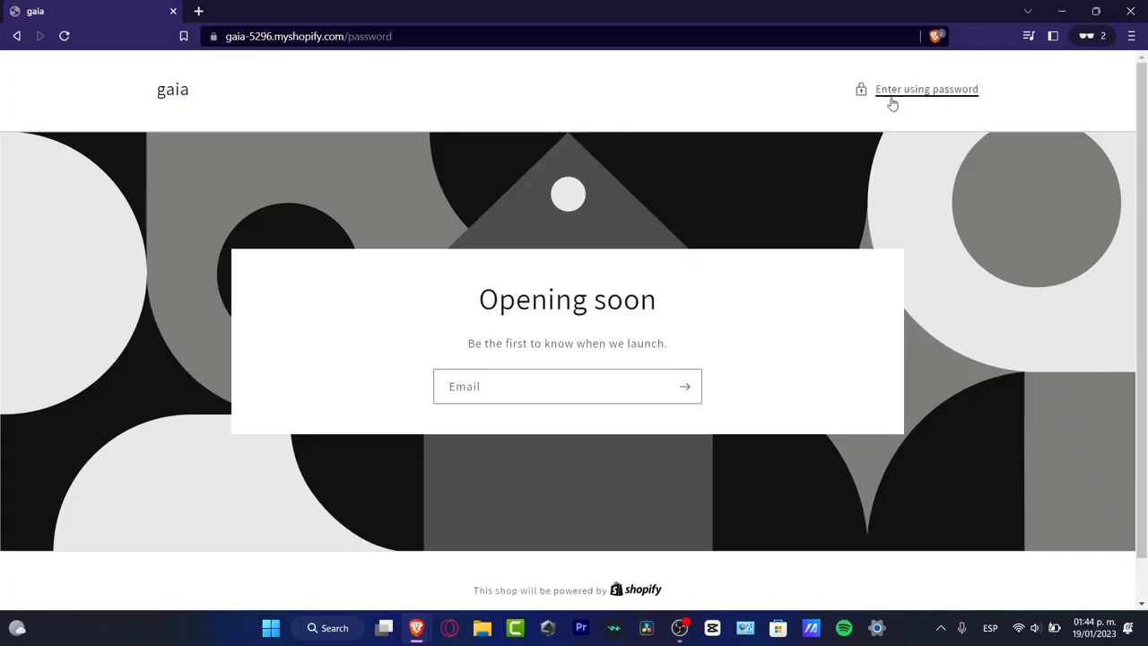
{"action": "scroll", "scroll_direction": "down", "scroll_amount": 3}
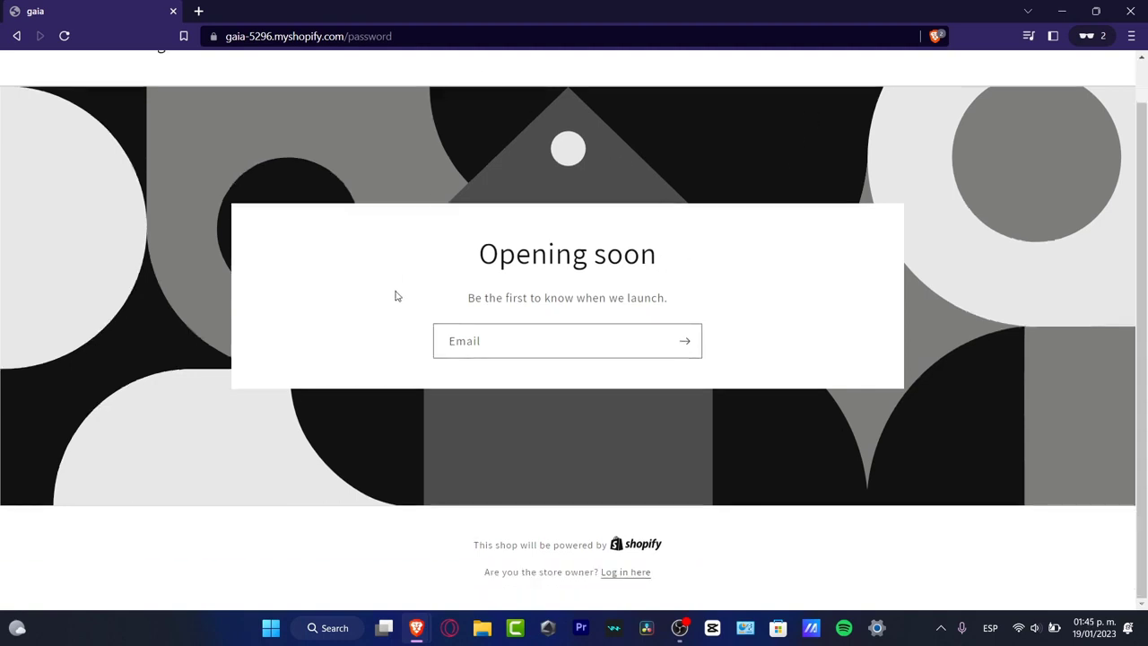
{"action": "scroll", "scroll_direction": "up", "scroll_amount": 3}
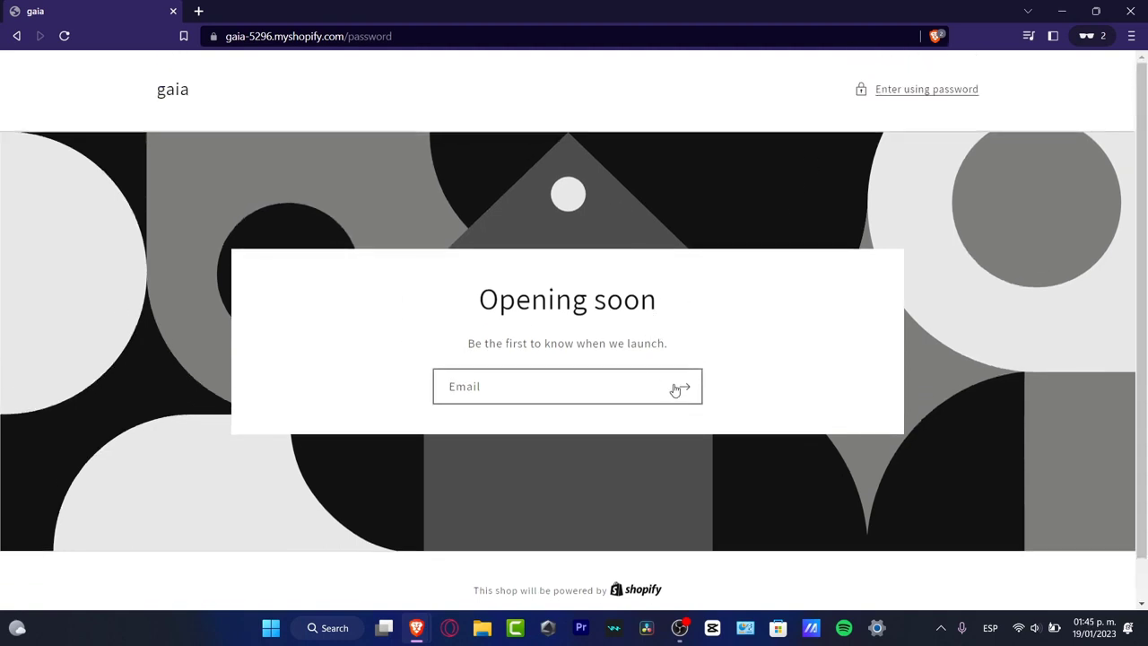
{"action": "scroll", "scroll_direction": "down", "scroll_amount": 3}
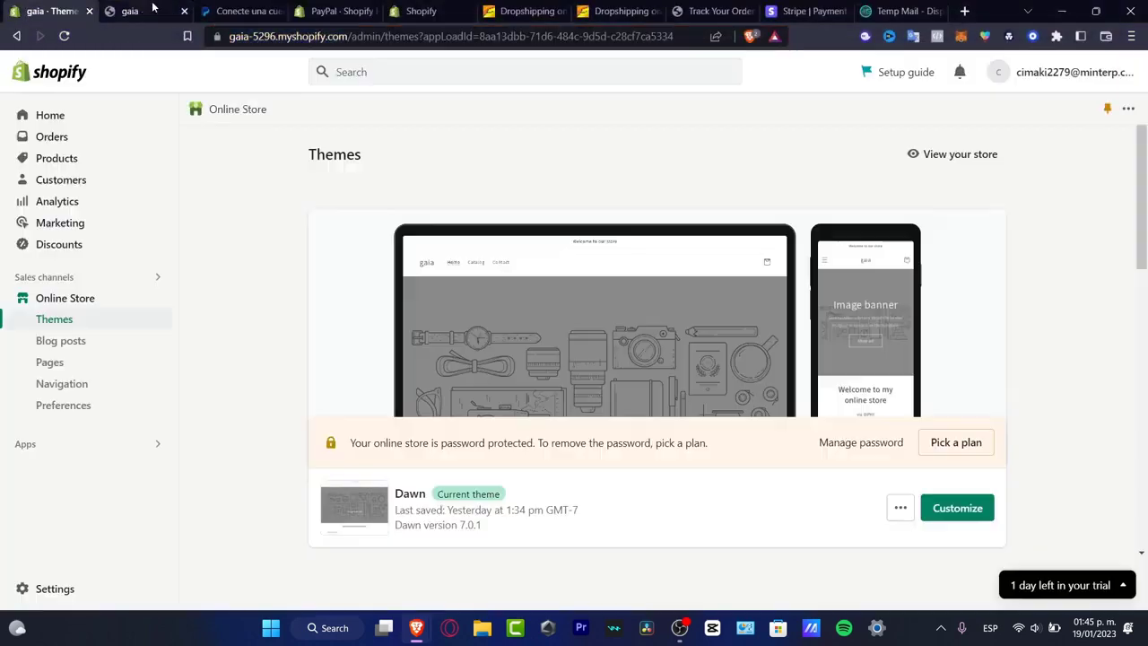
Close the gaia storefront tab and highlight the password-protection notice on the themes page
{"action": "left_click", "coordinate": [185, 11]}
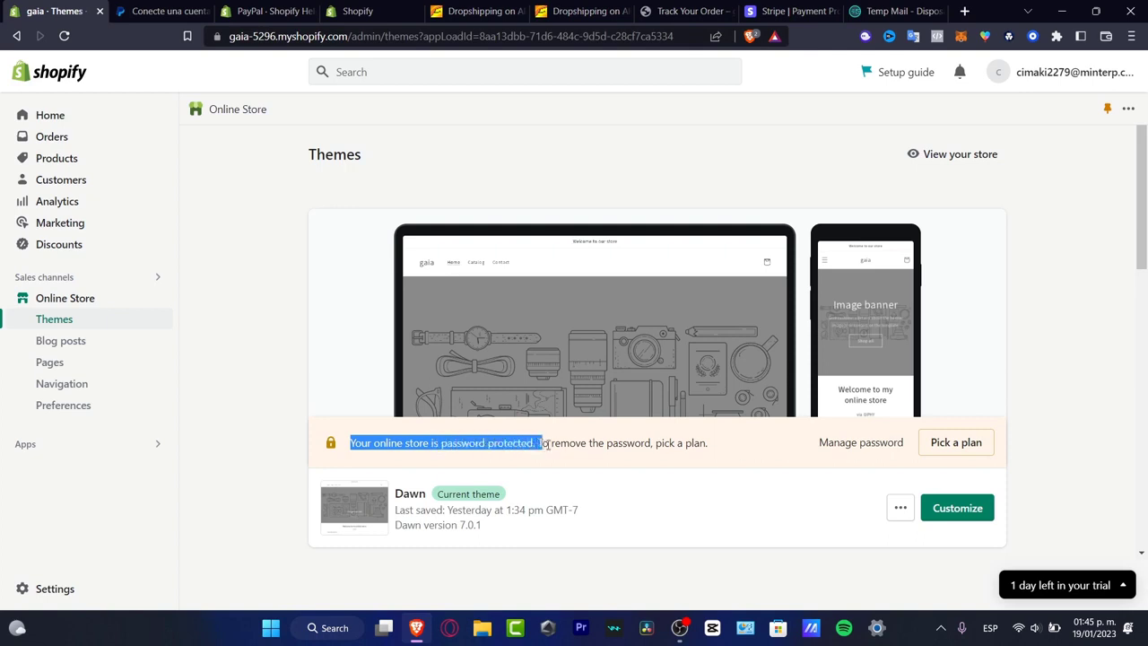
{"action": "left_click_drag", "start_coordinate": [544, 442], "coordinate": [709, 442]}
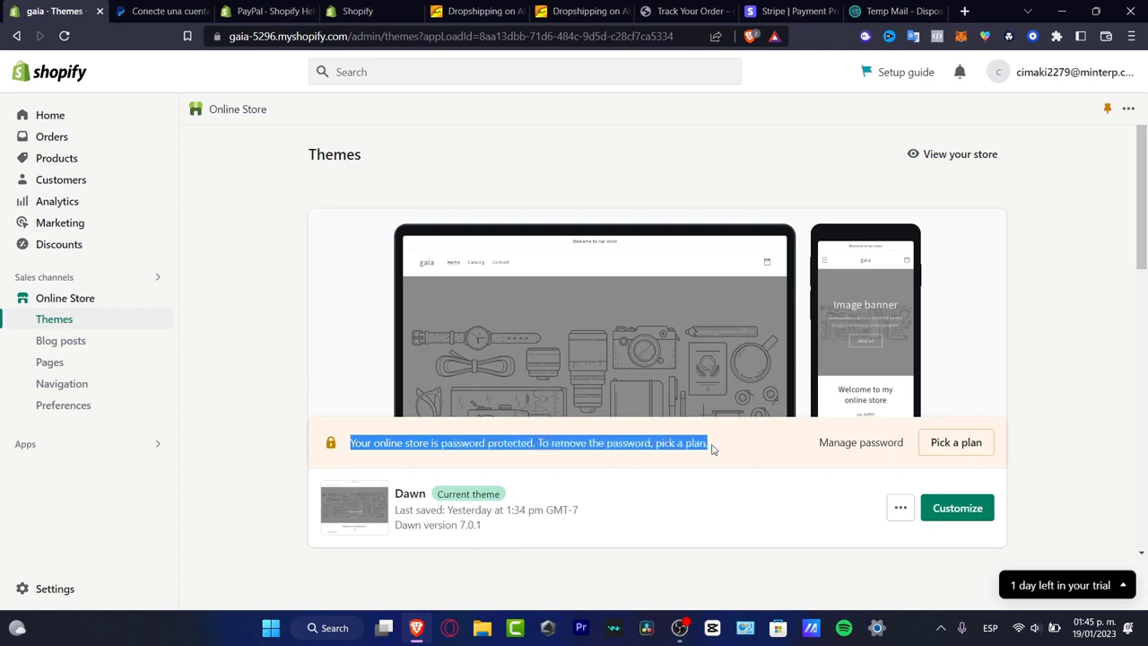
{"action": "mouse_move", "coordinate": [860, 442]}
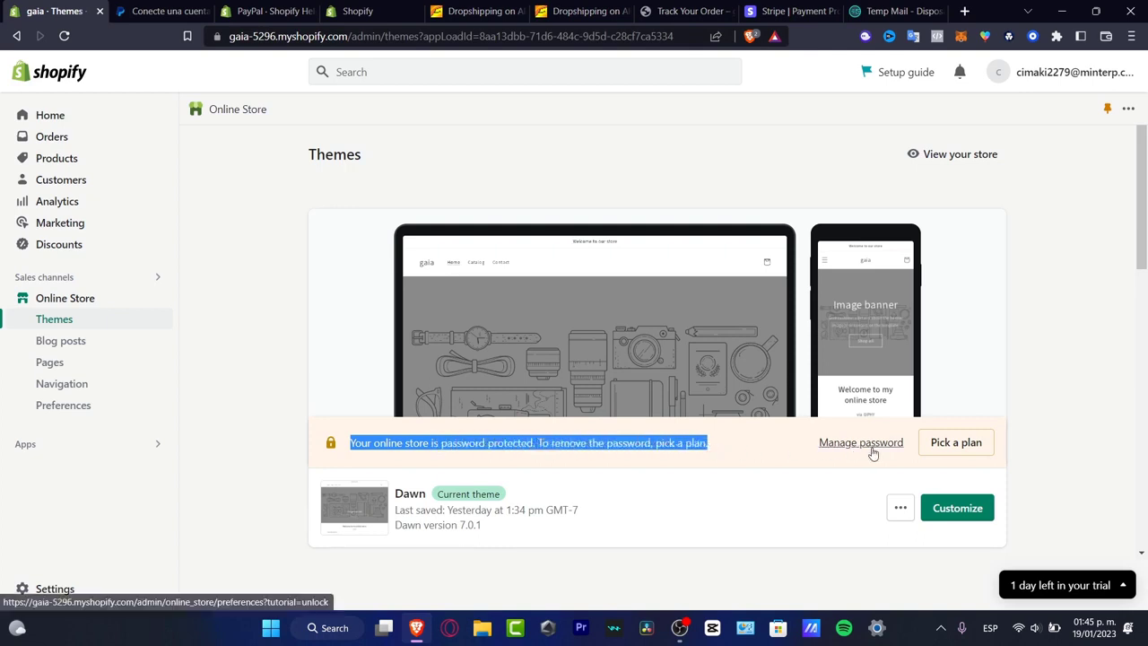
{"action": "left_click", "coordinate": [860, 442]}
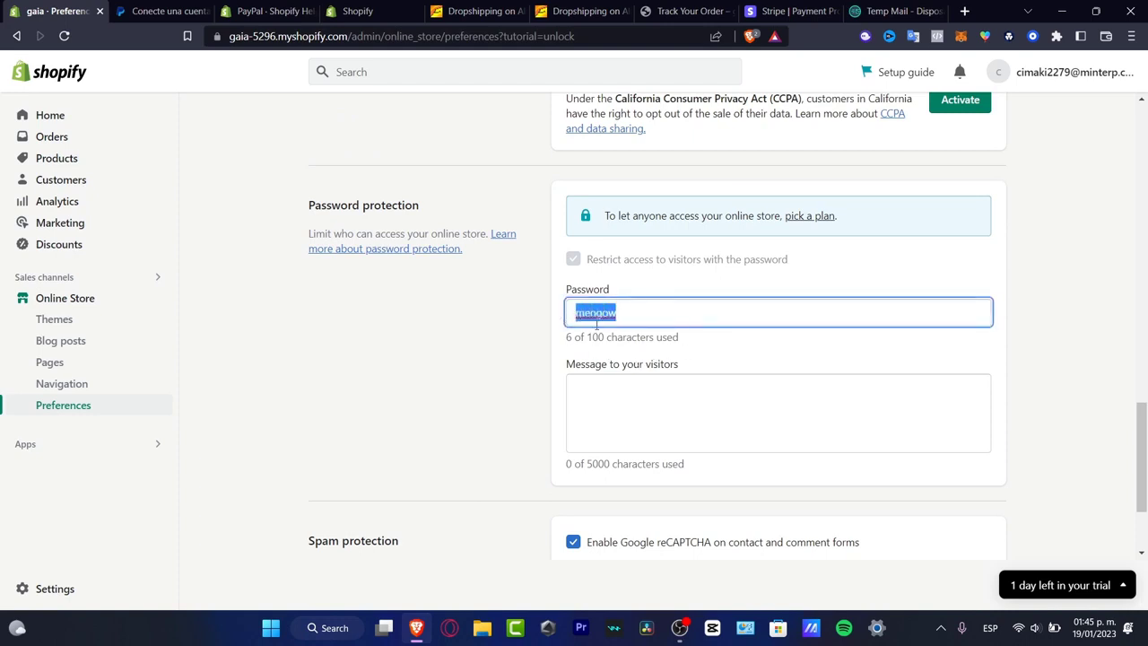
{"action": "mouse_move", "coordinate": [799, 236]}
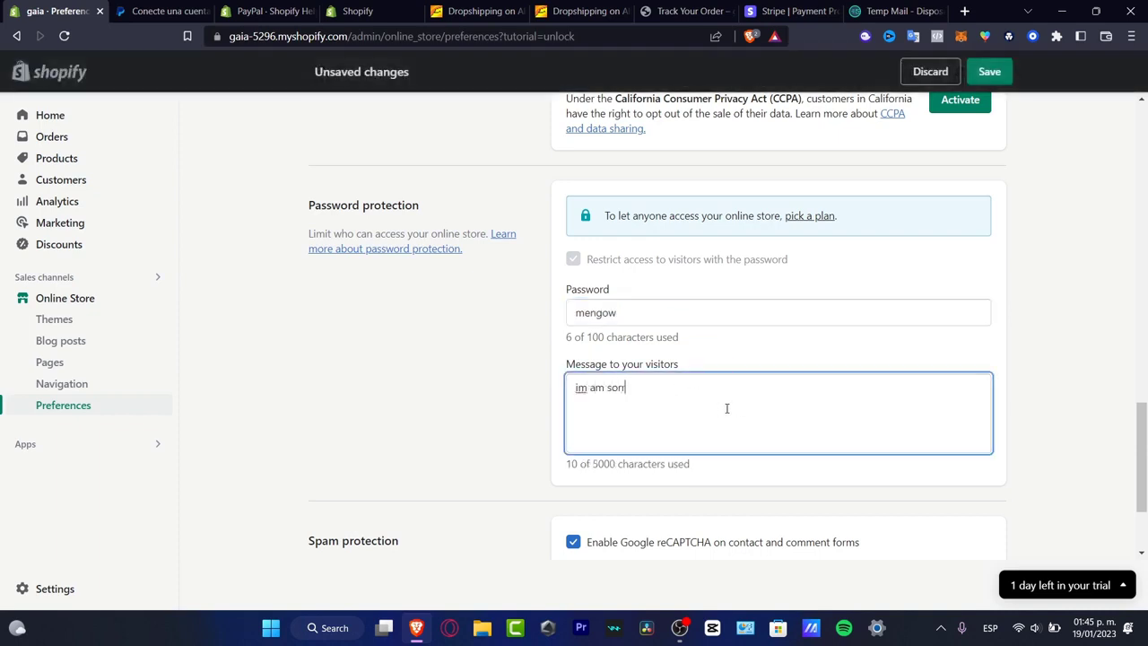
{"action": "type", "text": "ry but y"}
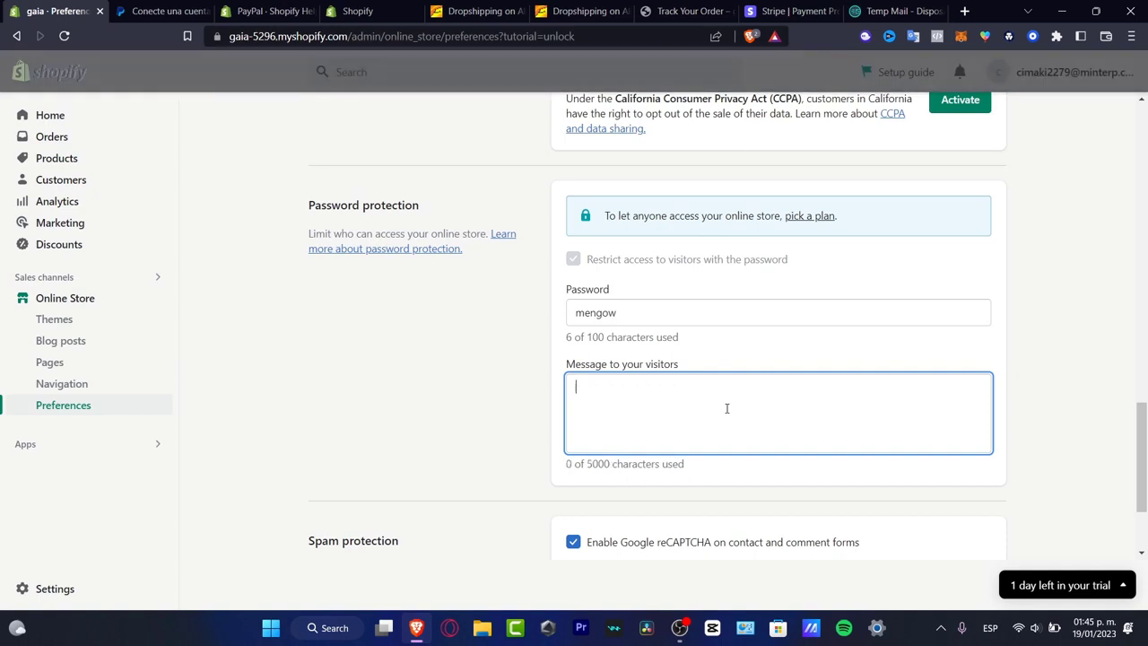
{"action": "type", "text": "the passd"}
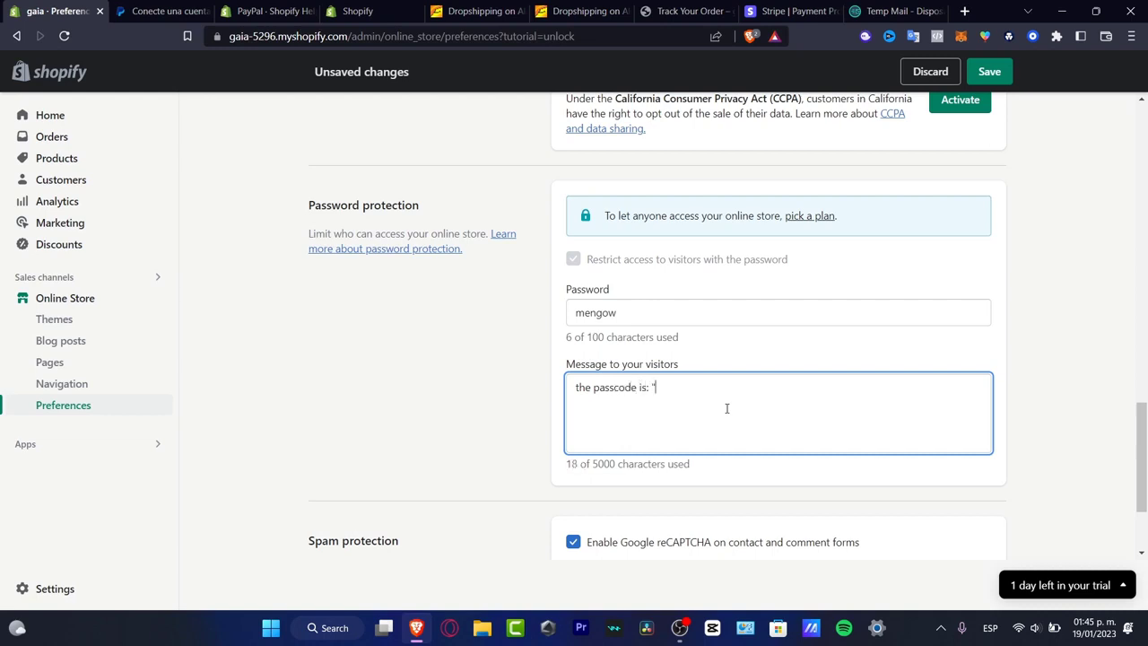
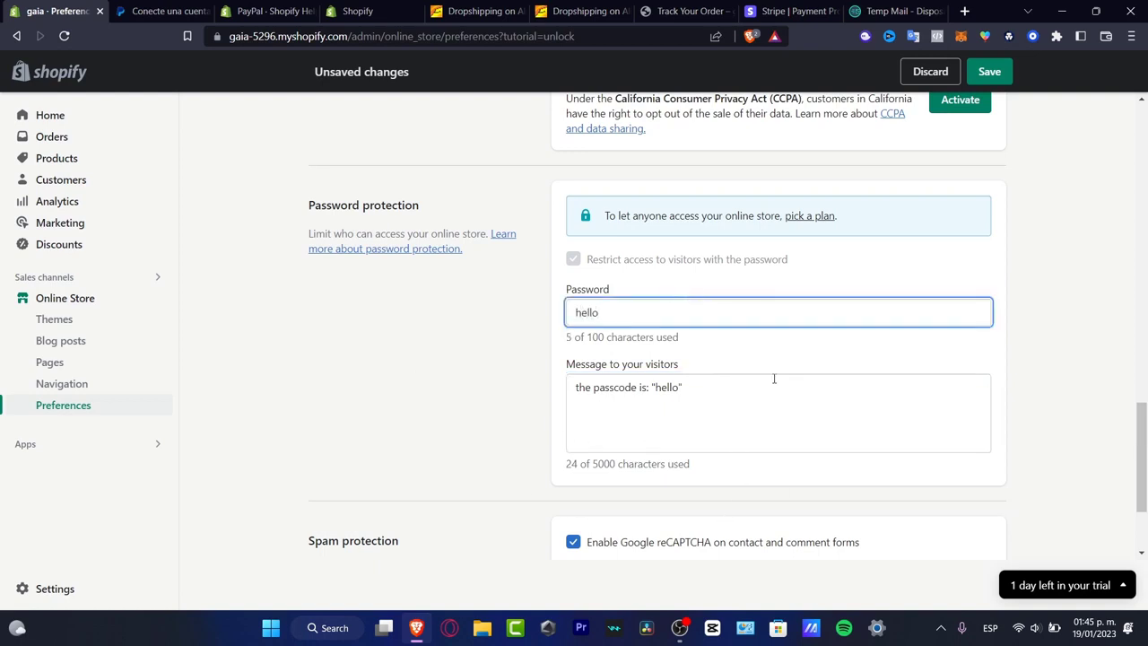
{"action": "scroll", "scroll_direction": "up", "scroll_amount": 3}
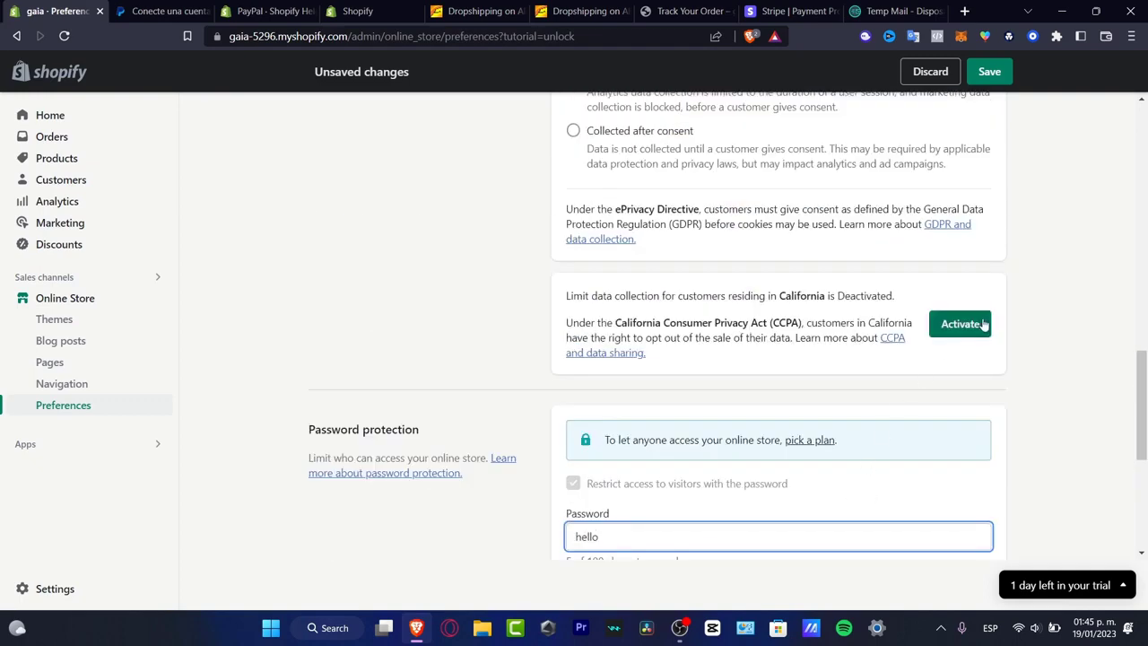
{"action": "left_click", "coordinate": [990, 70]}
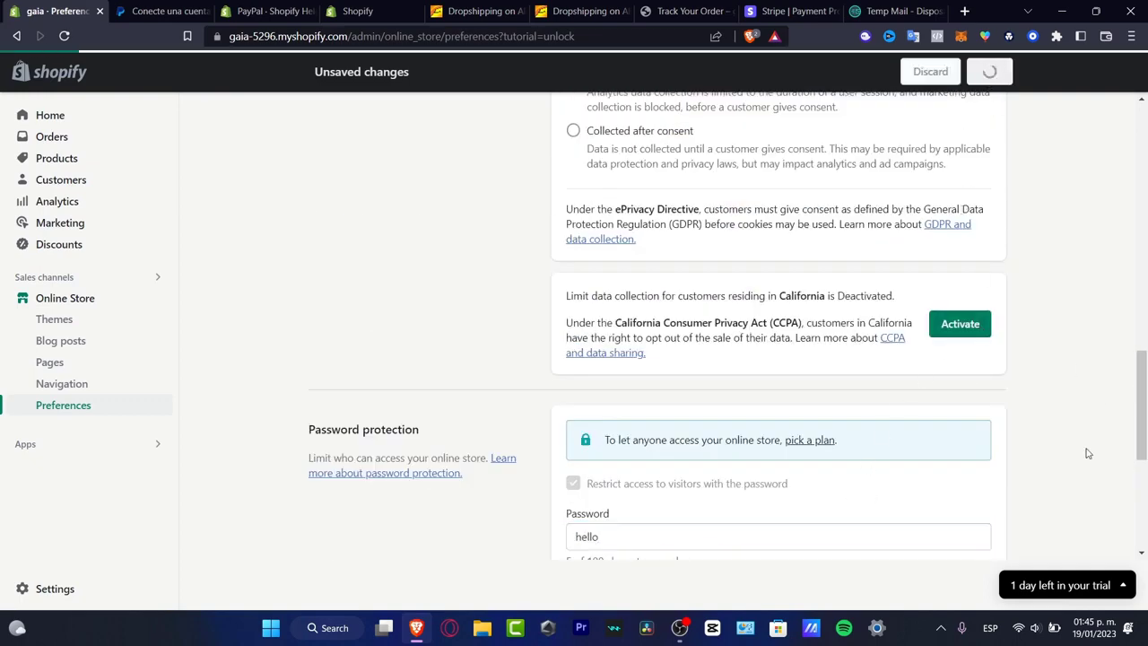
{"action": "left_click", "coordinate": [989, 71]}
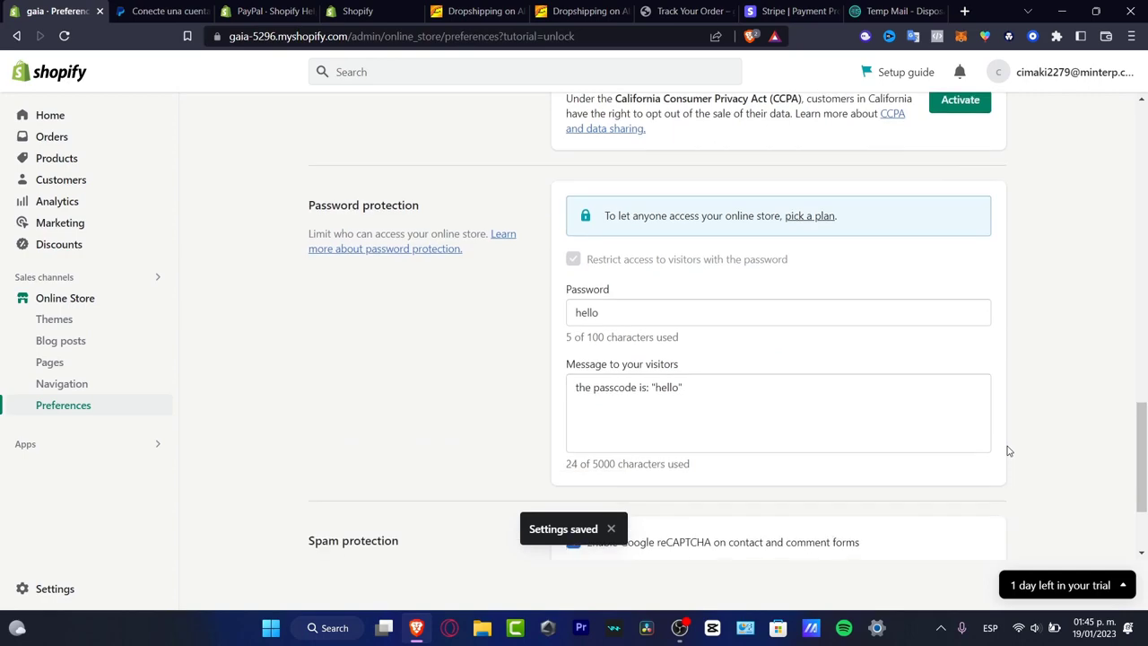
{"action": "mouse_move", "coordinate": [352, 251]}
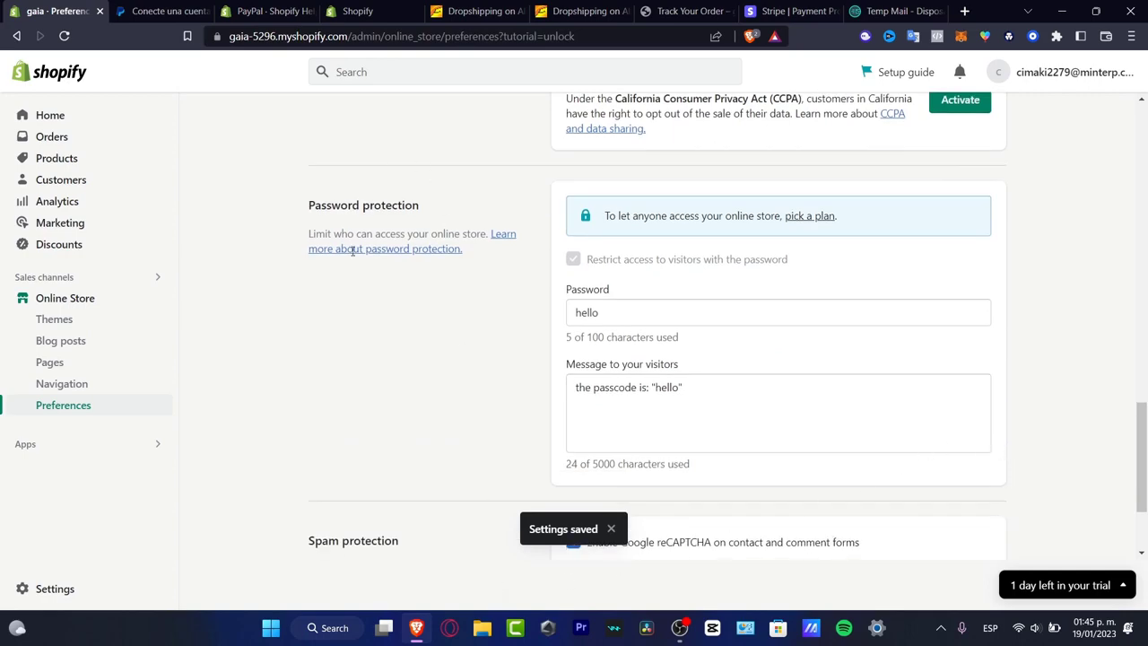
{"action": "left_click", "coordinate": [54, 319]}
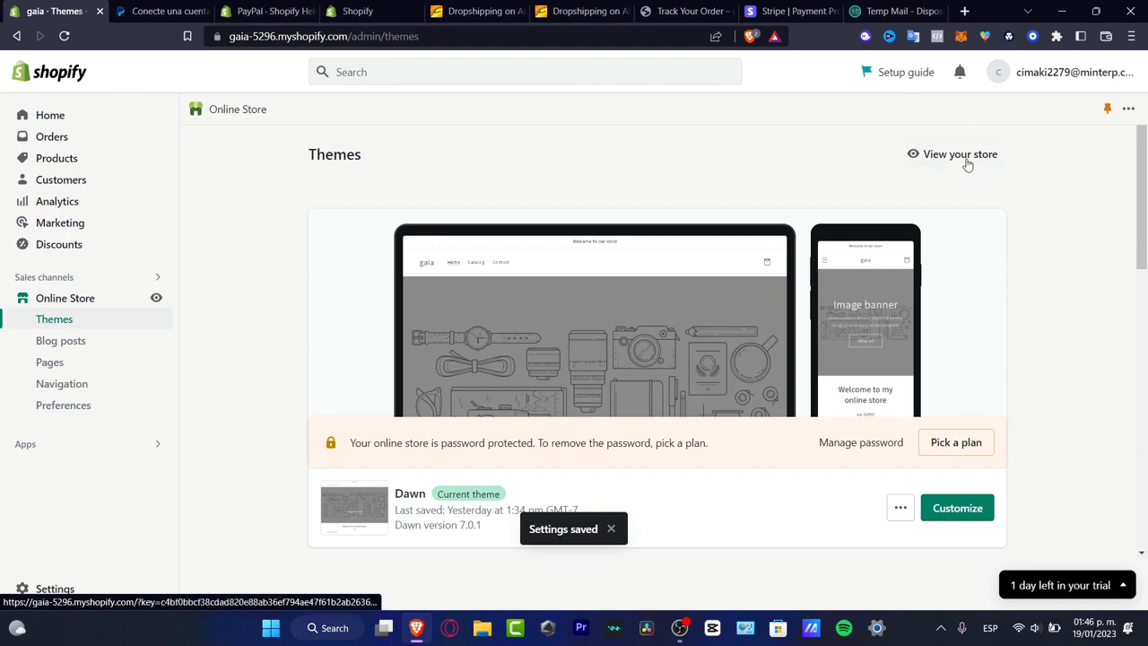
{"action": "left_click", "coordinate": [960, 153]}
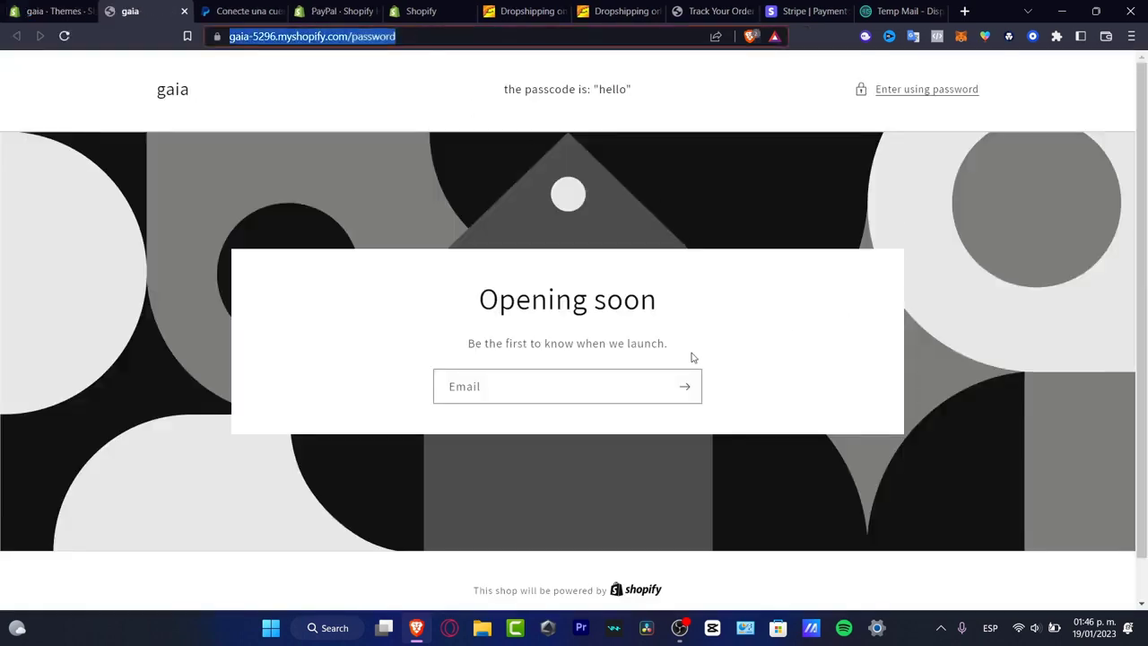
{"action": "mouse_move", "coordinate": [416, 627]}
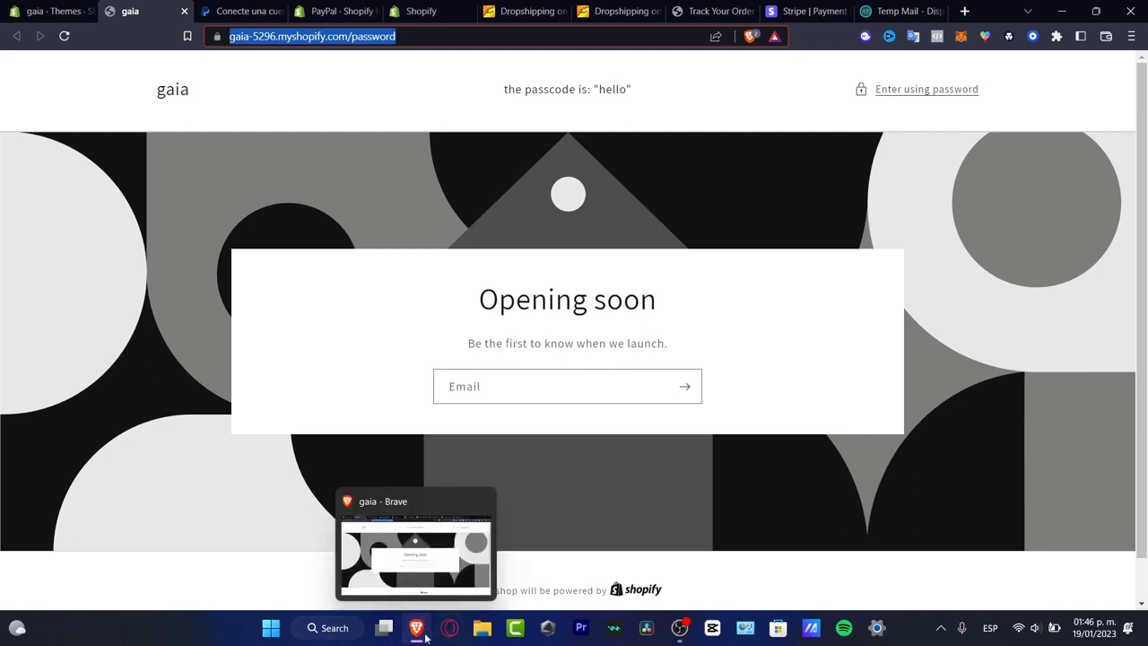
{"action": "right_click", "coordinate": [417, 628]}
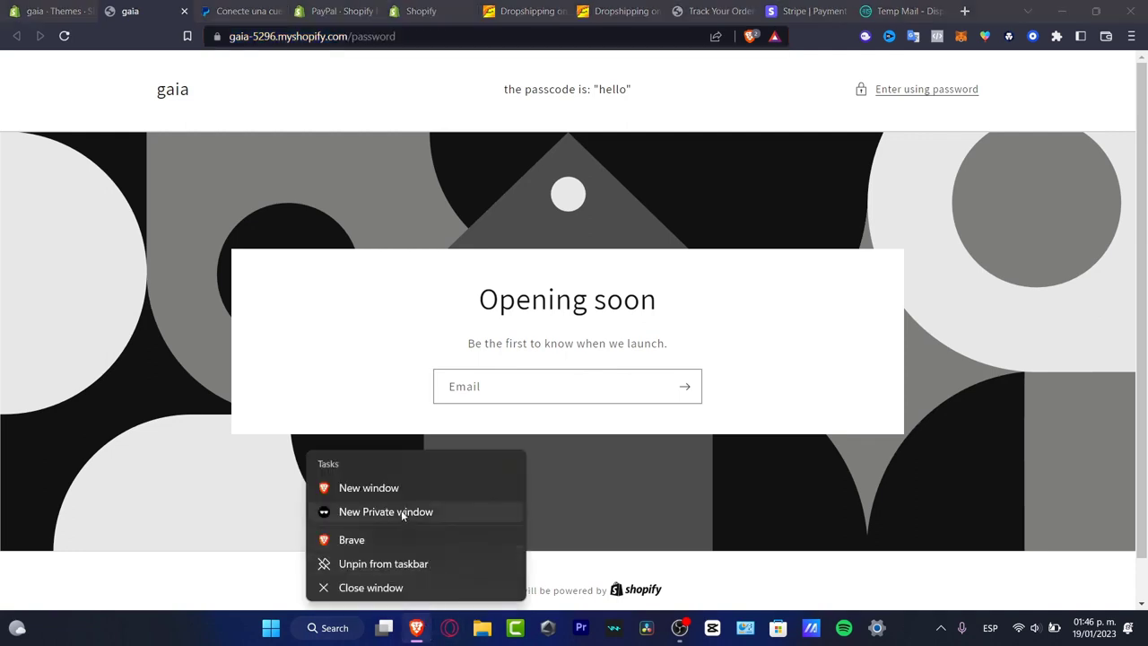
{"action": "left_click", "coordinate": [385, 511]}
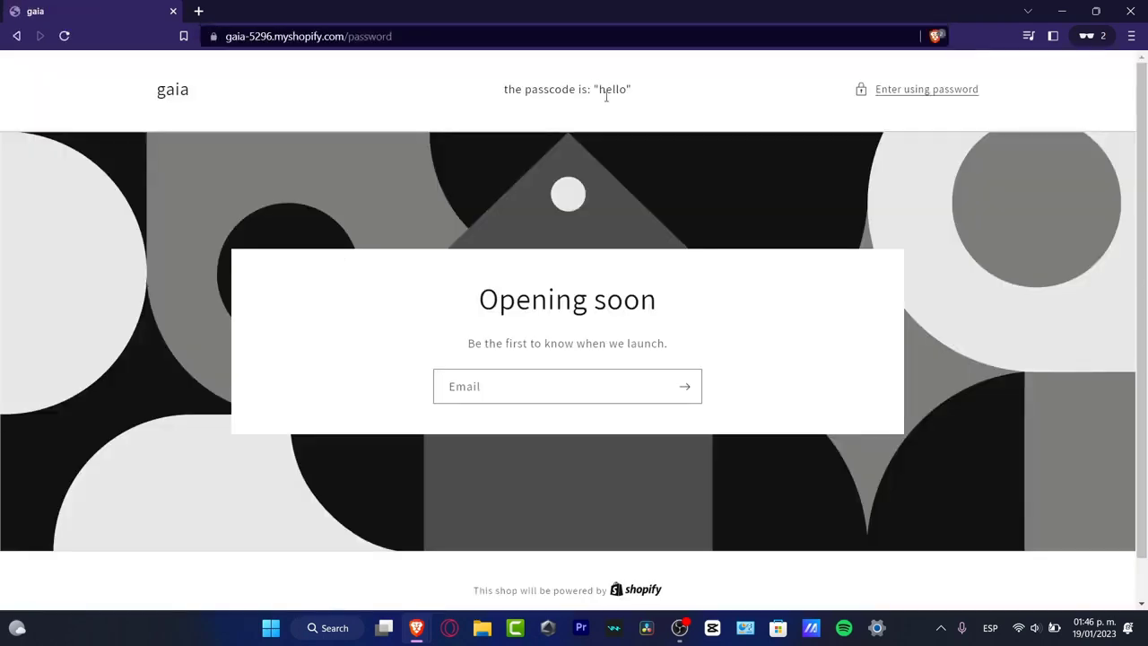
{"action": "mouse_move", "coordinate": [926, 89]}
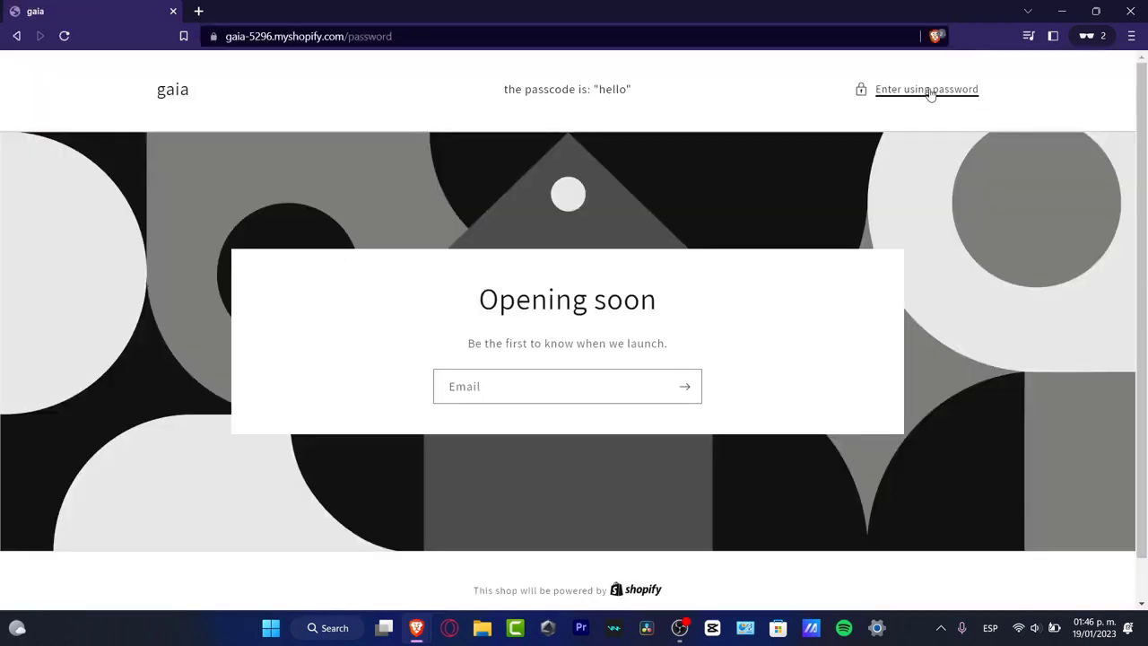
{"action": "left_click", "coordinate": [926, 89]}
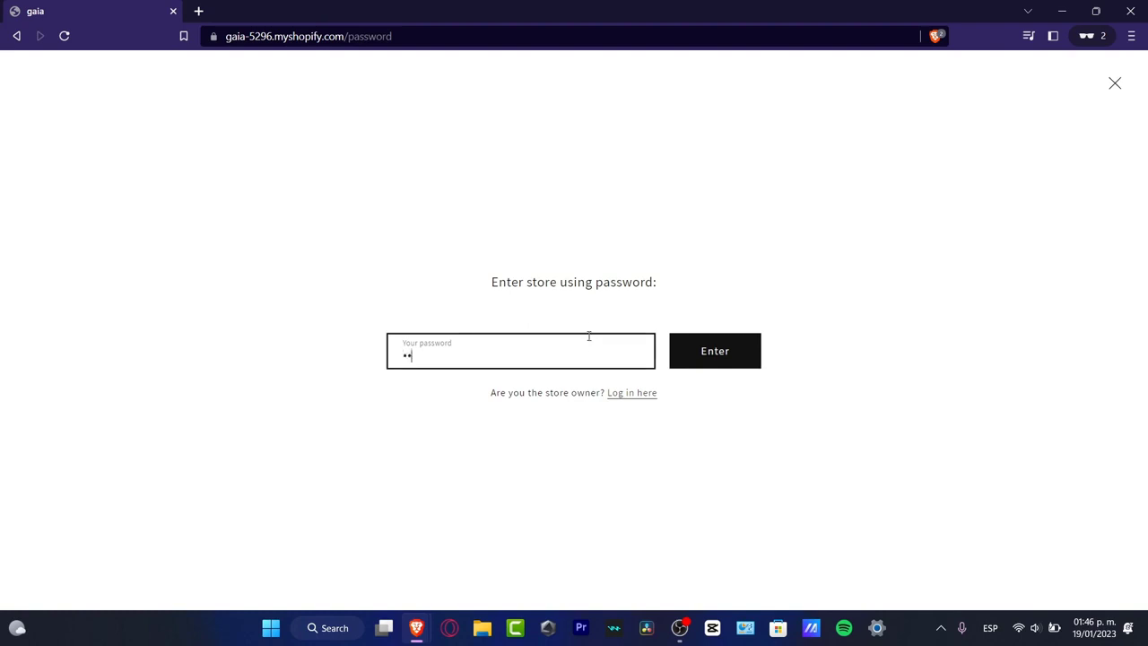
{"action": "left_click", "coordinate": [714, 351]}
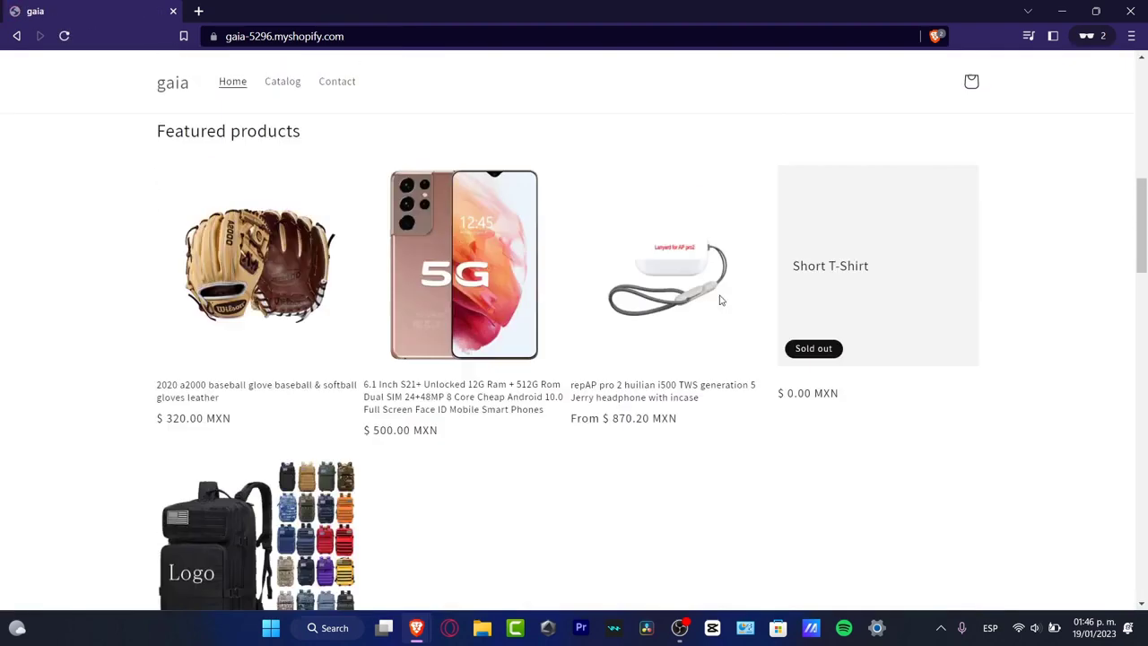
{"action": "scroll", "scroll_direction": "down", "scroll_amount": 3}
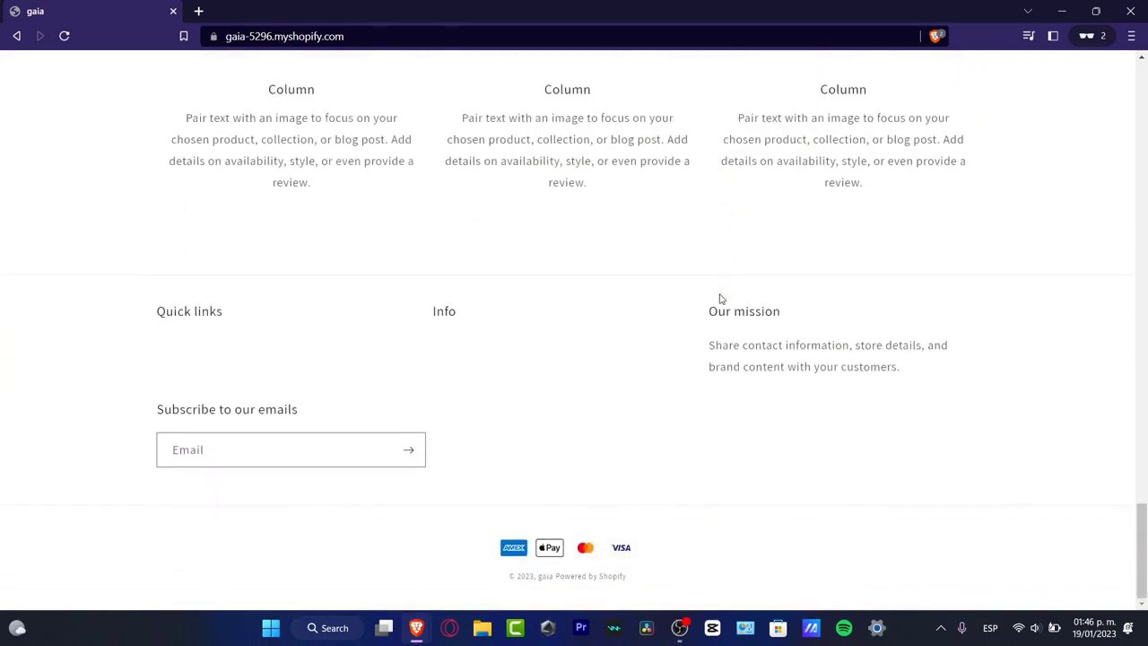
{"action": "scroll", "scroll_direction": "up", "scroll_amount": 3}
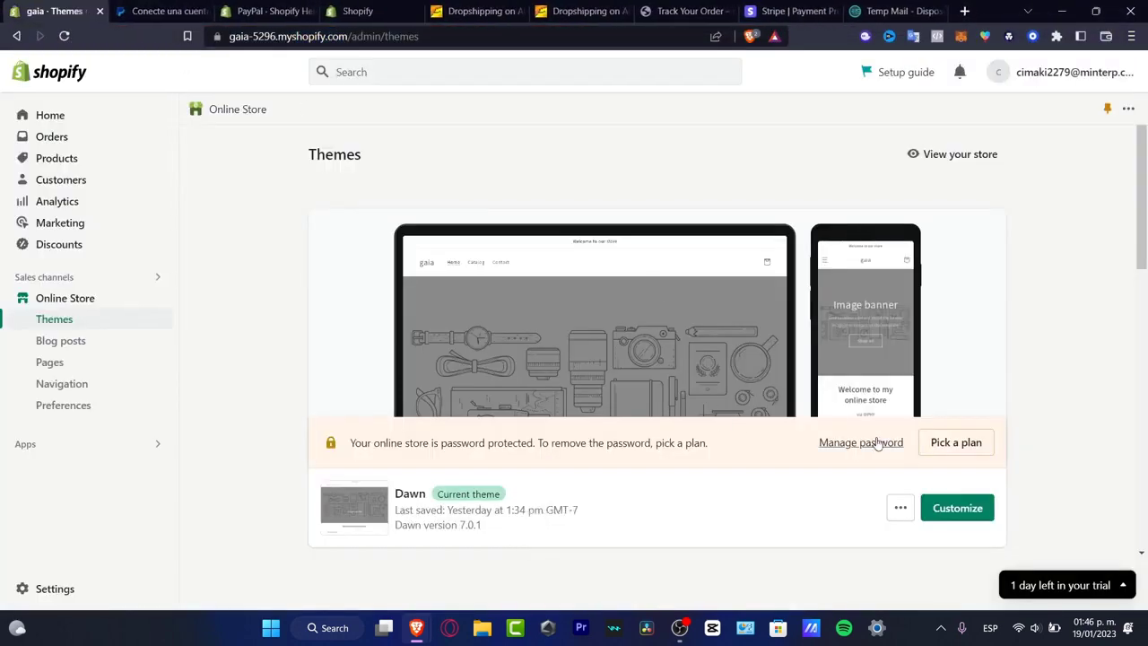
{"action": "mouse_move", "coordinate": [777, 446]}
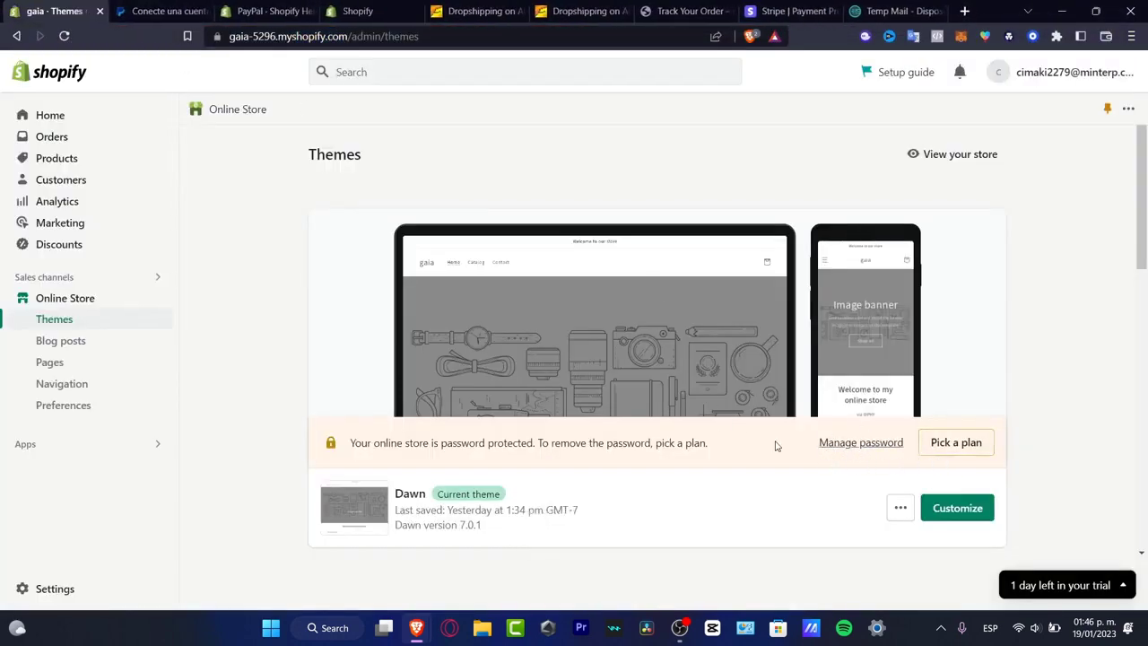
{"action": "mouse_move", "coordinate": [759, 465]}
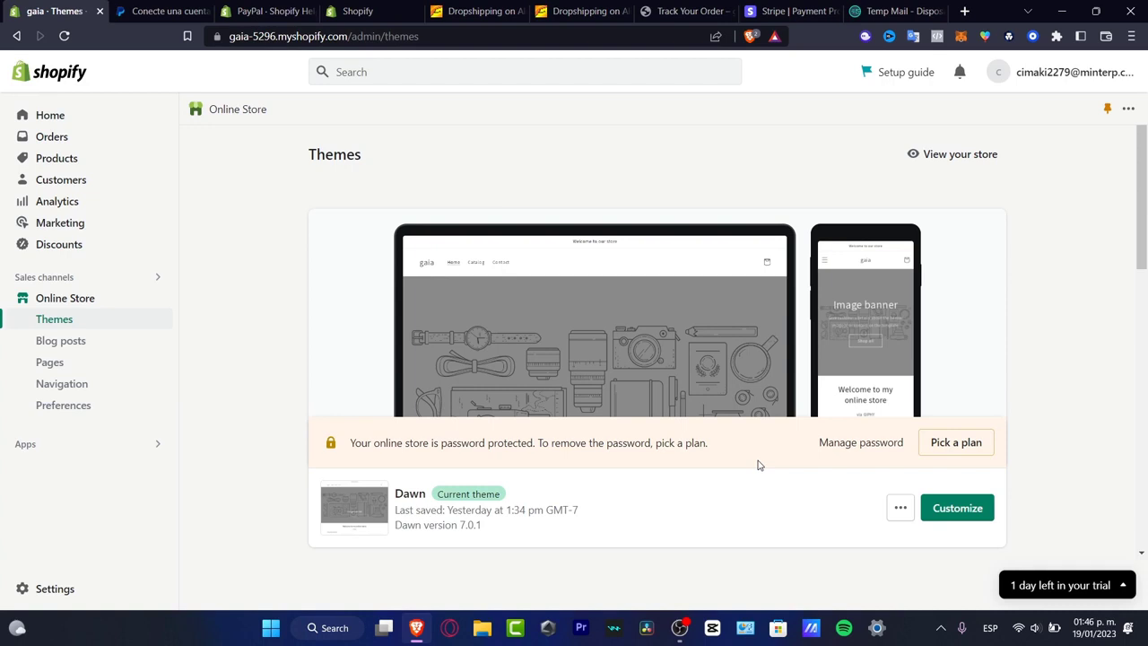